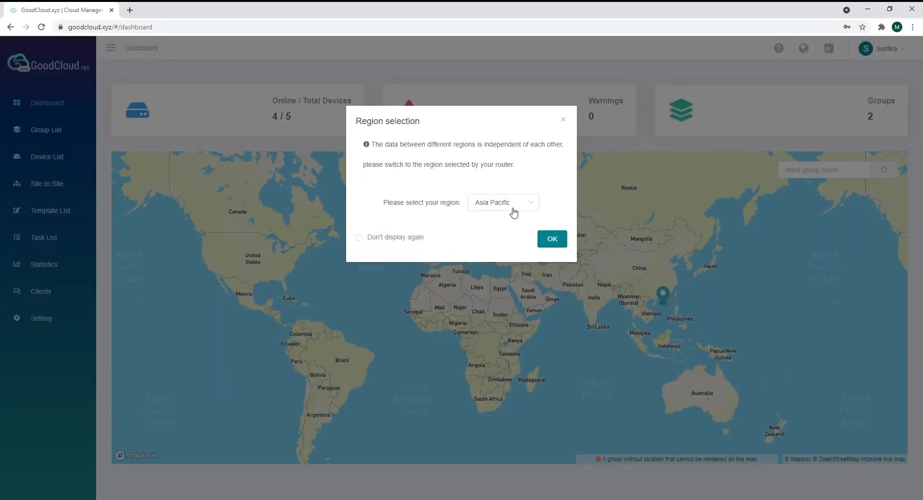
# Step: Keep Asia Pacific as the GoodCloud region and confirm the region prompt
pyautogui.click(503, 202)
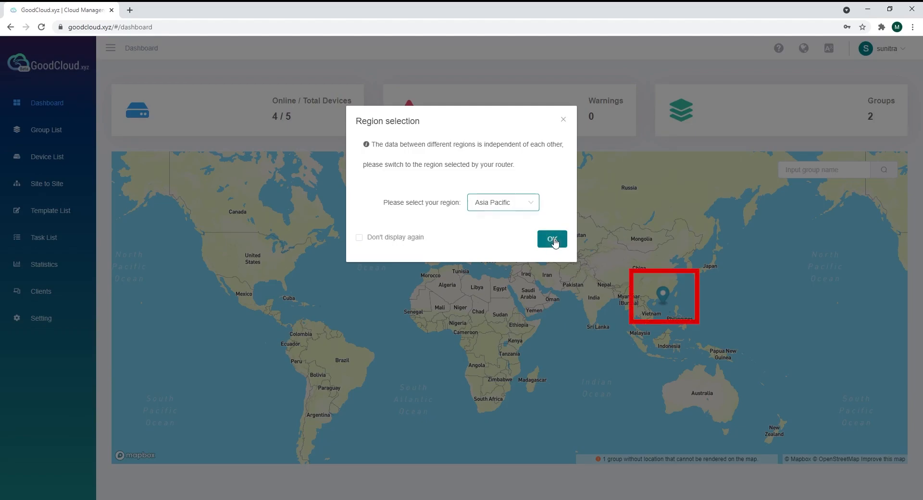
pyautogui.click(551, 238)
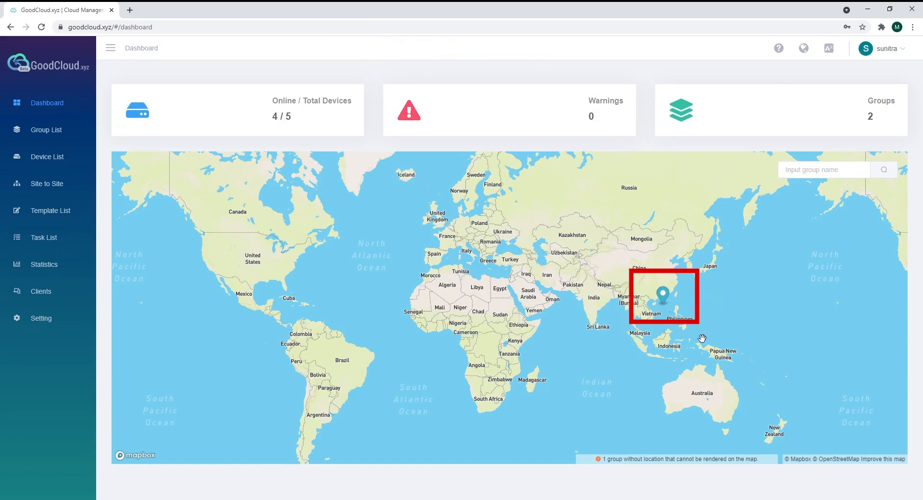
pyautogui.moveTo(47, 157)
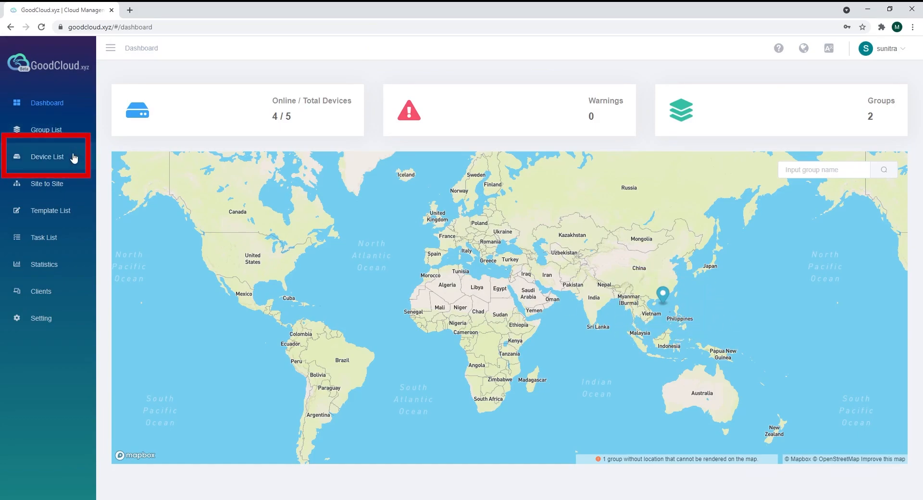
# Step: Open the GL-MT1300 router and browse its Statistics and Client List tabs
pyautogui.click(47, 156)
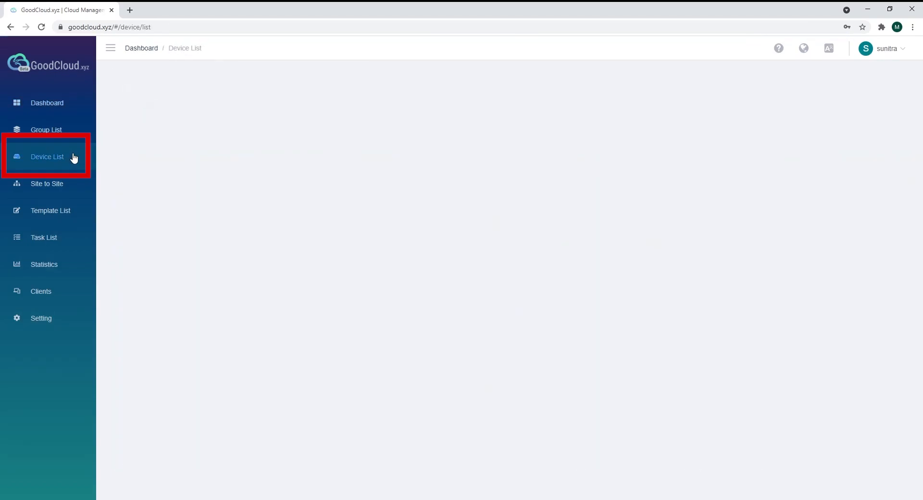
pyautogui.click(46, 157)
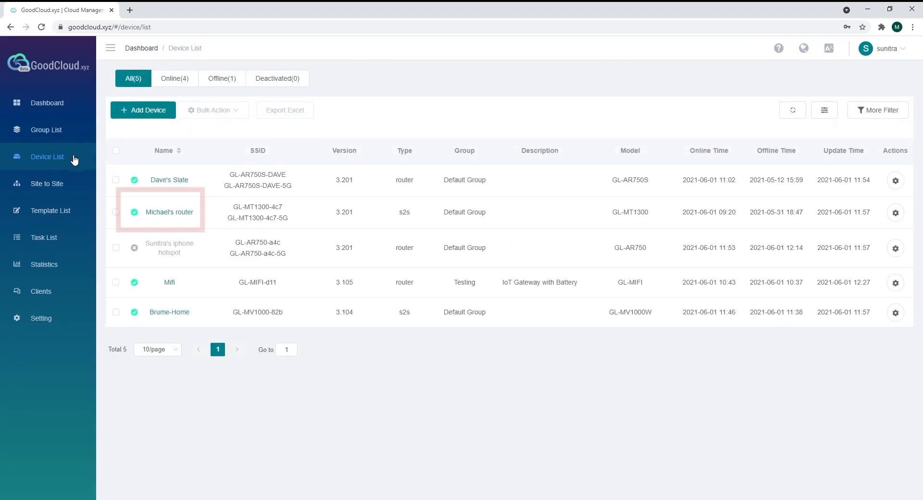
pyautogui.click(159, 211)
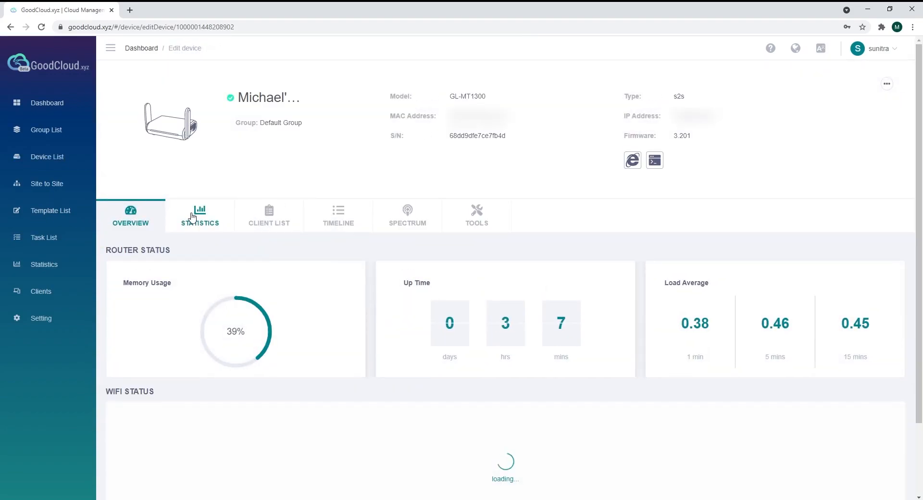
pyautogui.click(199, 215)
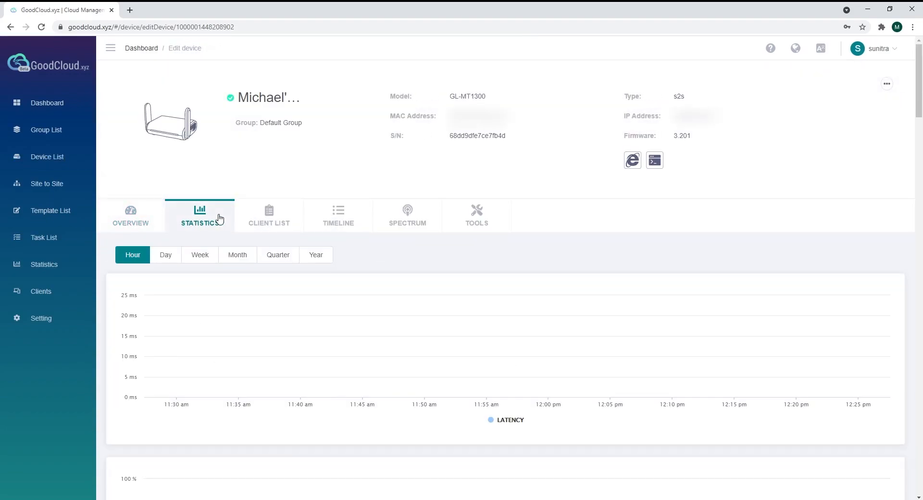
pyautogui.click(268, 217)
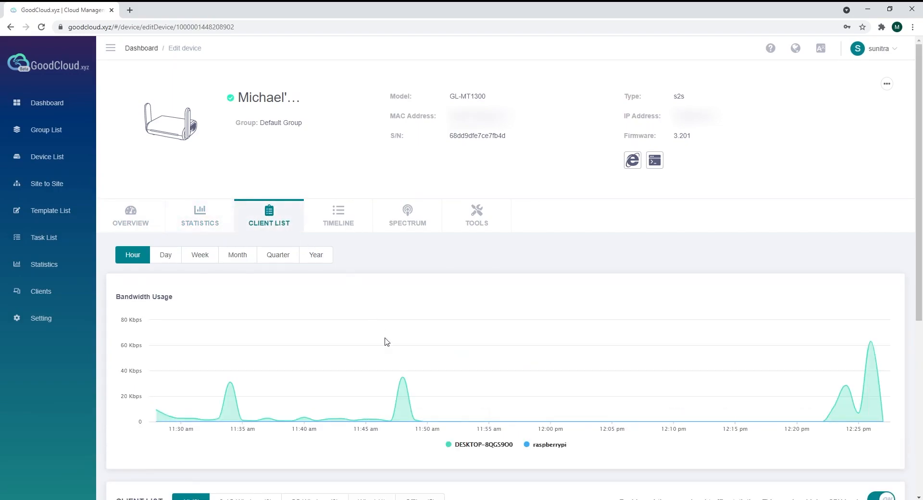
pyautogui.scroll(-3)
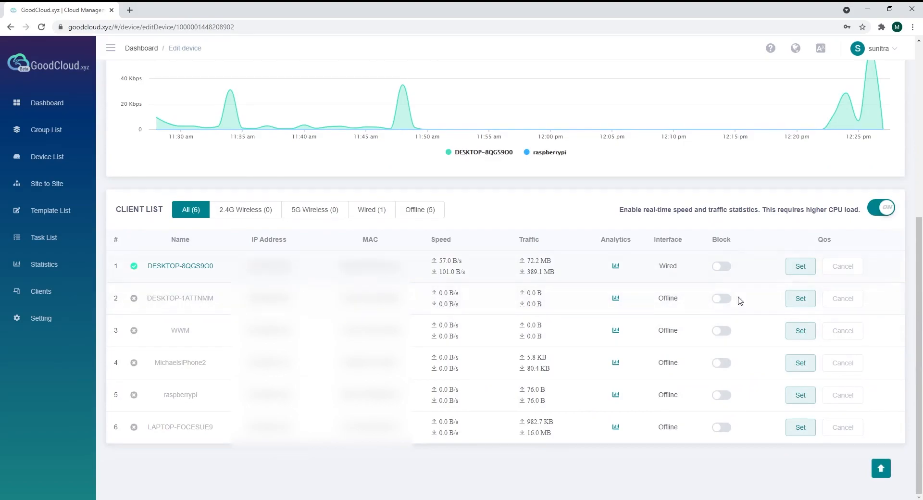
pyautogui.click(799, 265)
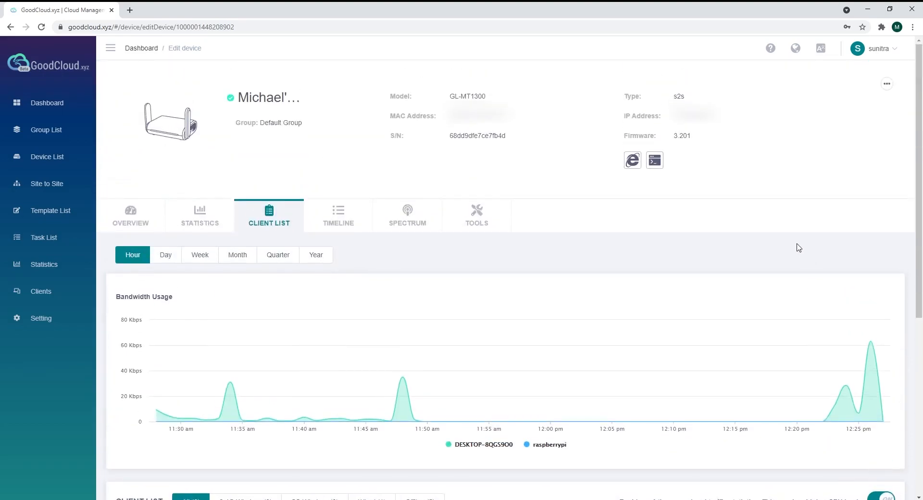
pyautogui.moveTo(632, 160)
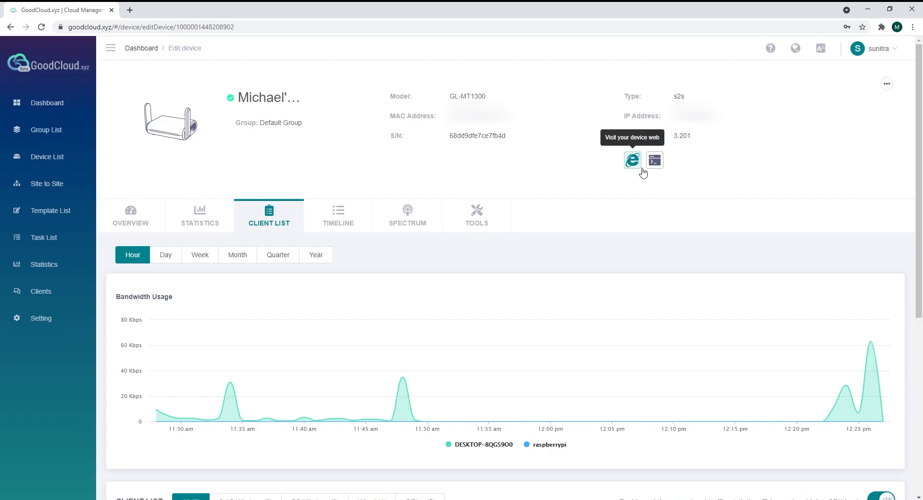
# Step: Open the router's Rttys root web terminal, then close it and return
pyautogui.click(654, 159)
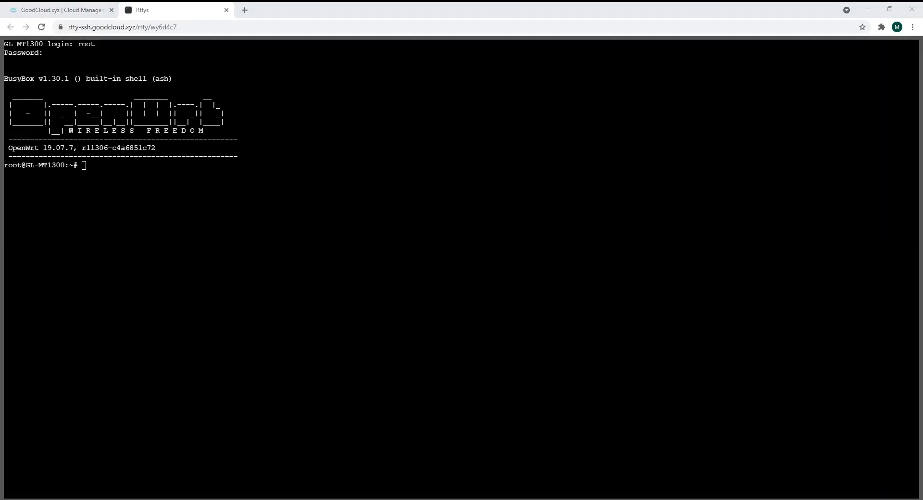
pyautogui.click(59, 10)
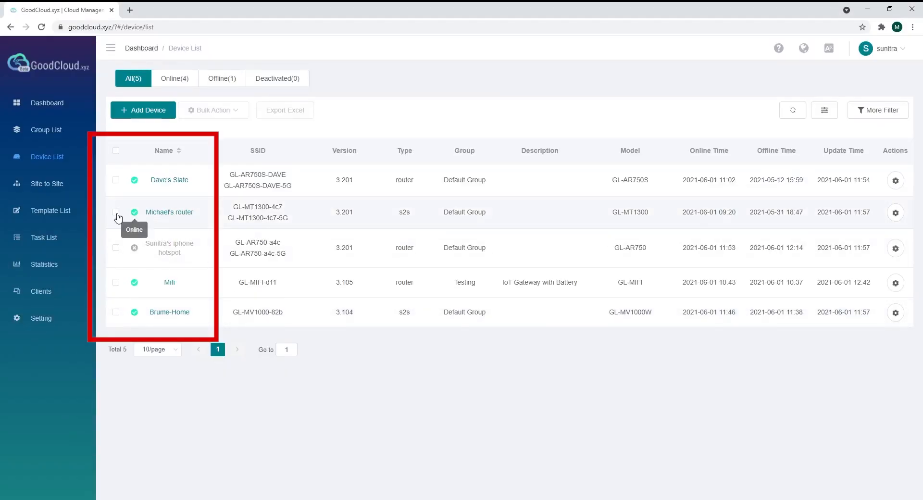
# Step: Move the checked routers, Michael's router and Mifi, into the Testing group
pyautogui.click(212, 110)
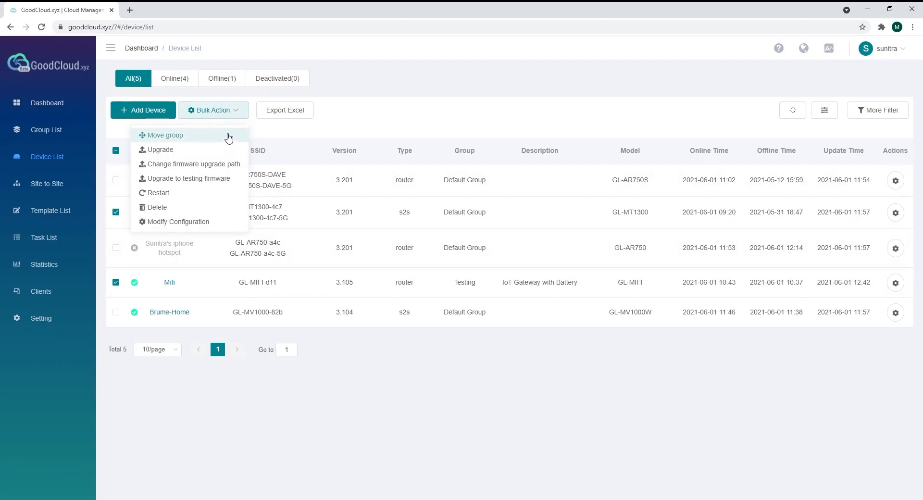
pyautogui.click(165, 135)
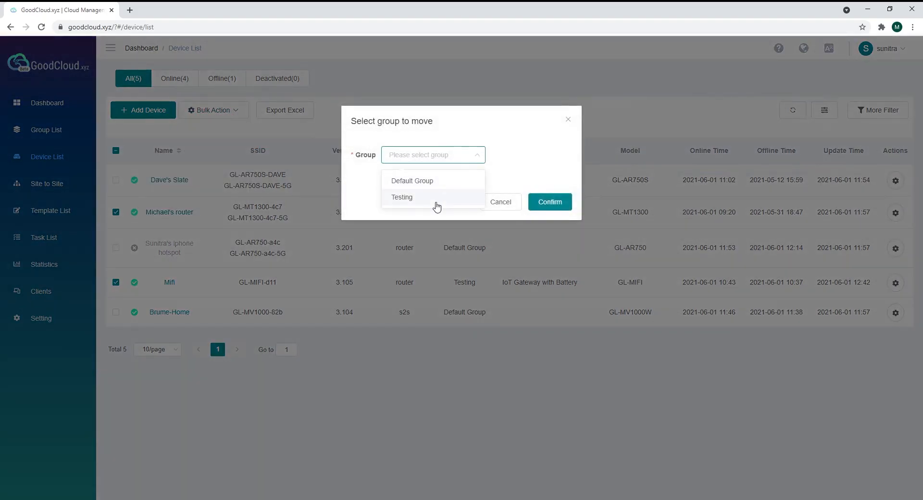
pyautogui.click(548, 201)
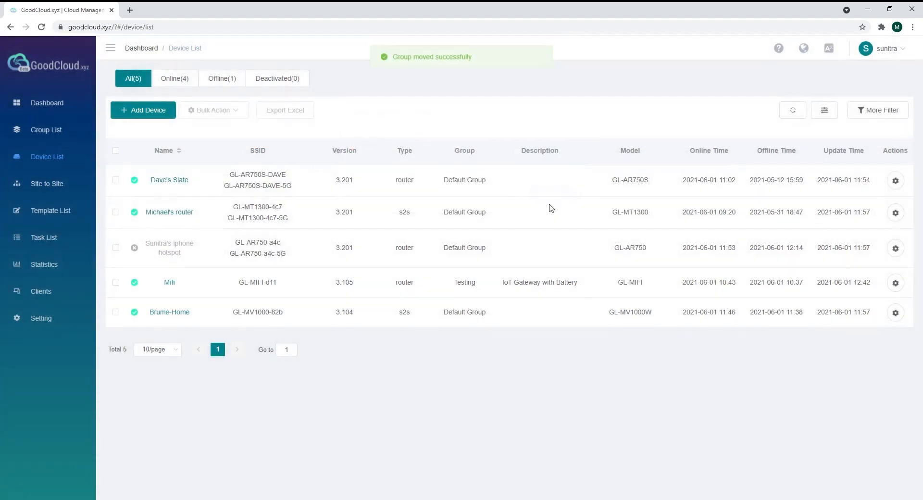
pyautogui.click(47, 183)
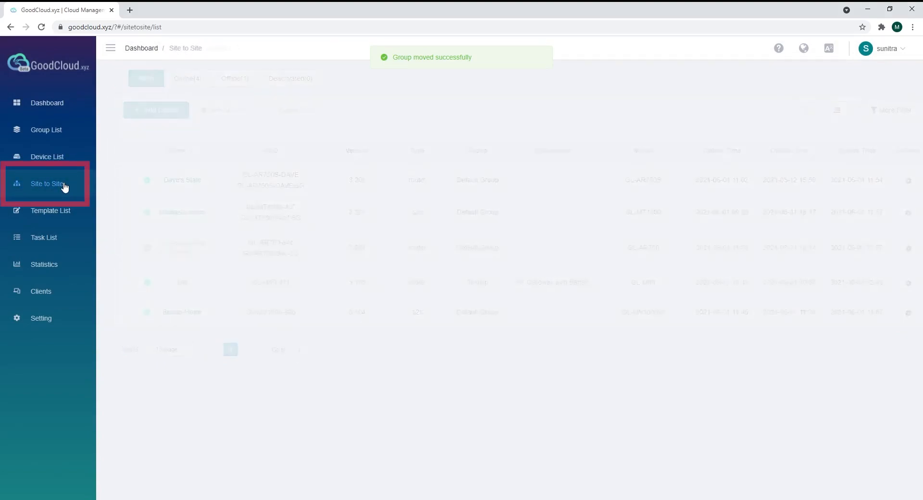
# Step: View the site-to-site networks, the video-test network details, and configuration templates
pyautogui.click(46, 183)
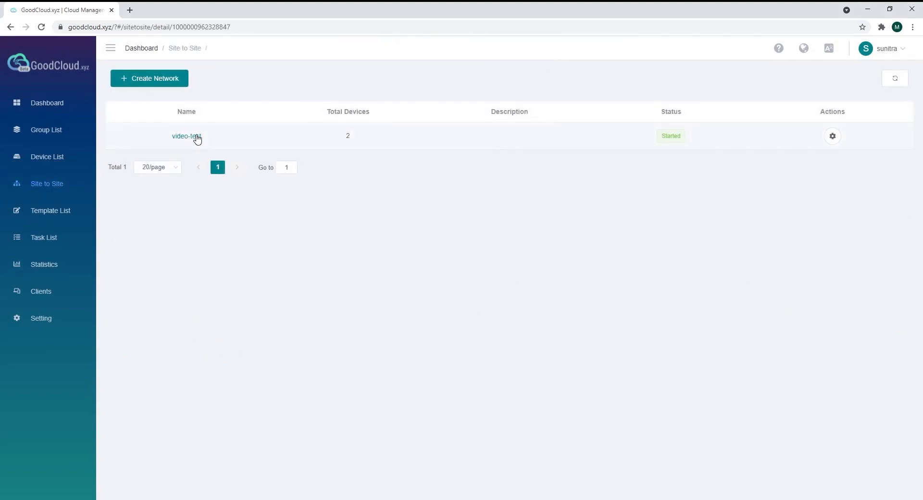
pyautogui.click(186, 136)
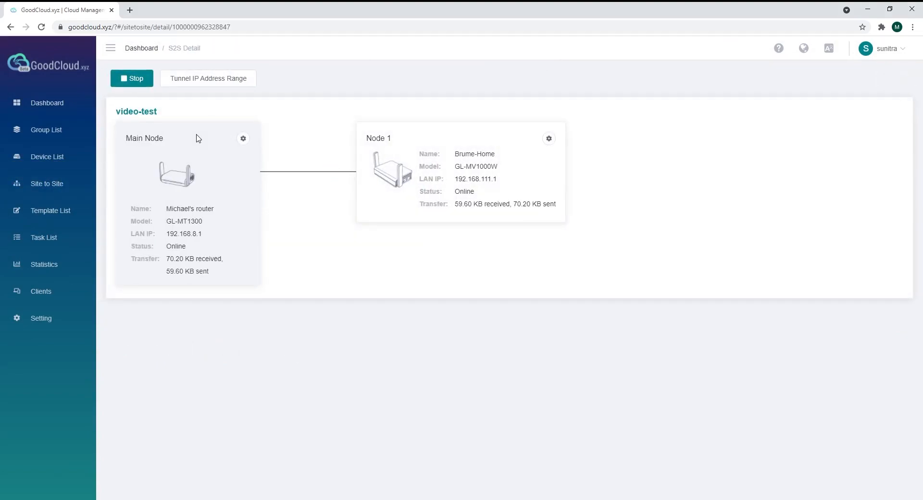
pyautogui.click(50, 210)
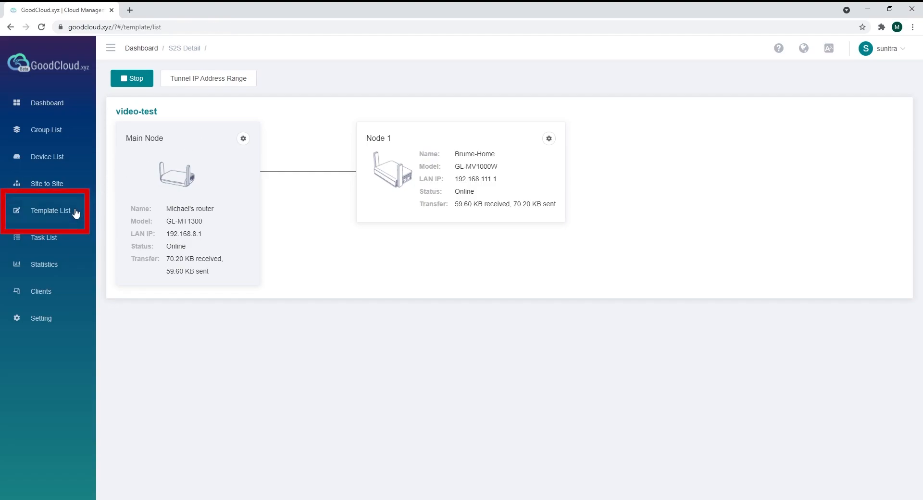
pyautogui.click(51, 210)
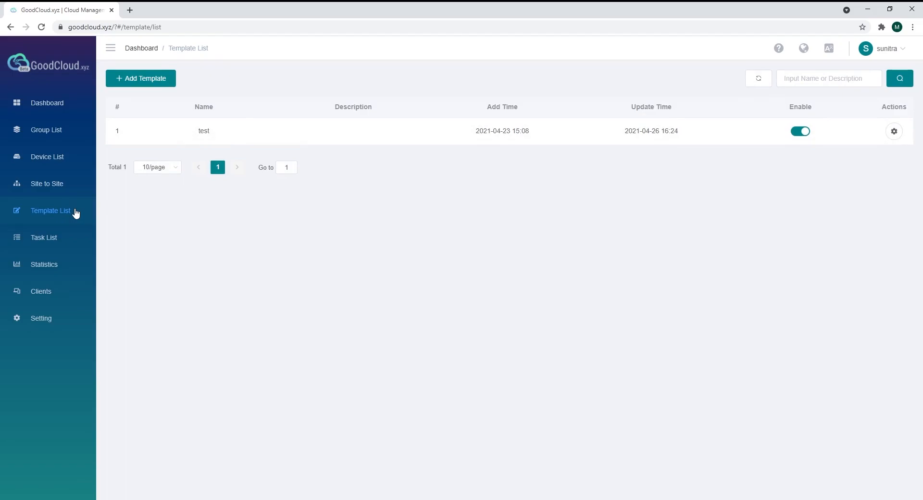
pyautogui.moveTo(73, 241)
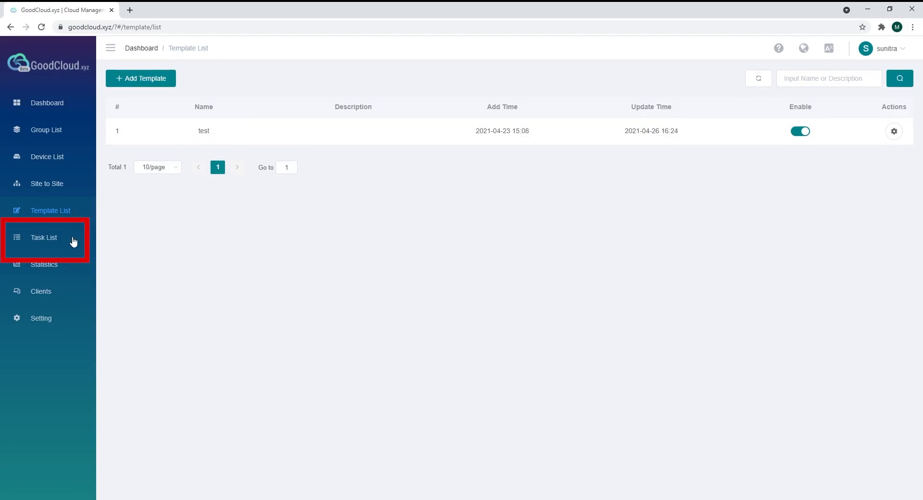
# Step: Browse the upgrade task list, statistics dashboard and network clients list
pyautogui.click(43, 237)
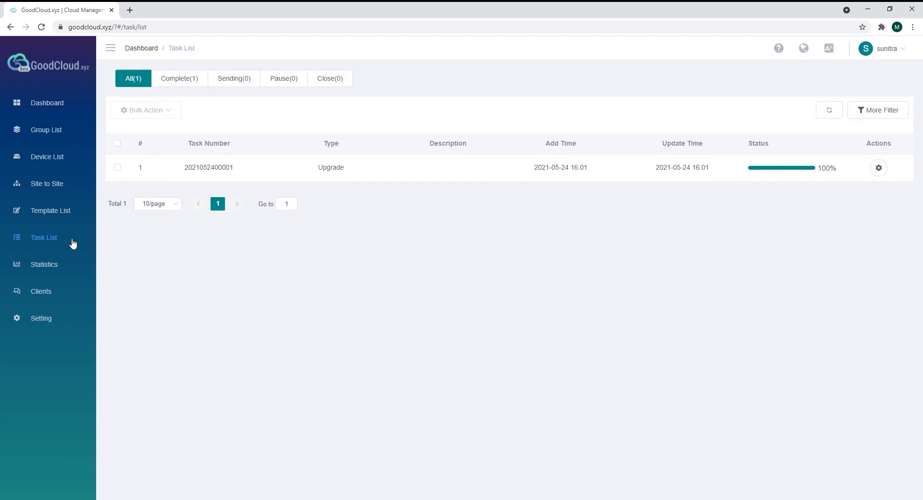
pyautogui.click(43, 264)
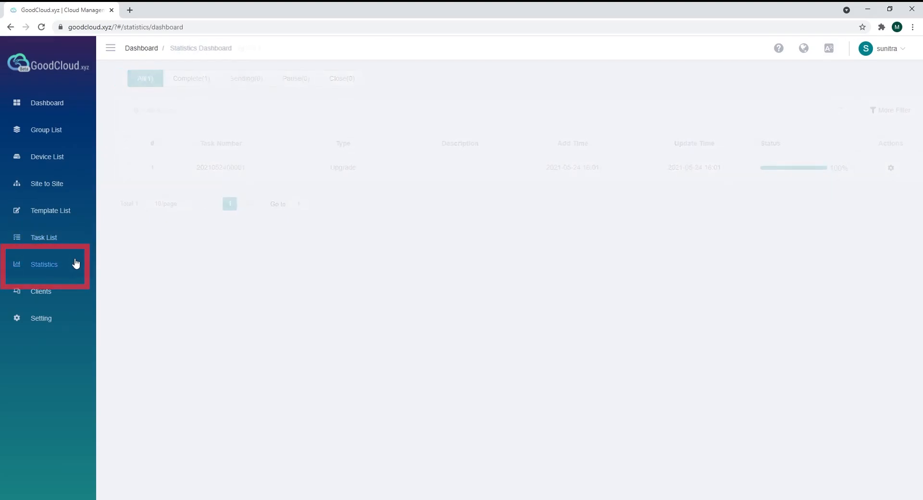
pyautogui.click(44, 264)
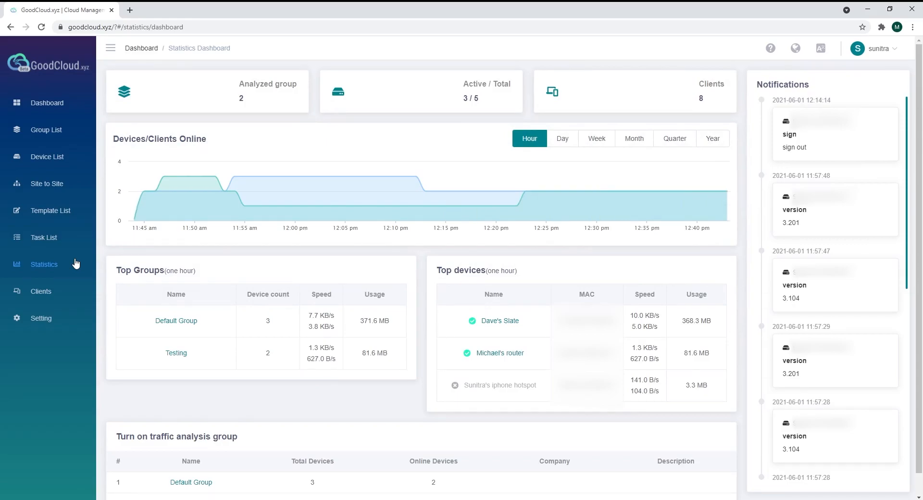
pyautogui.click(41, 291)
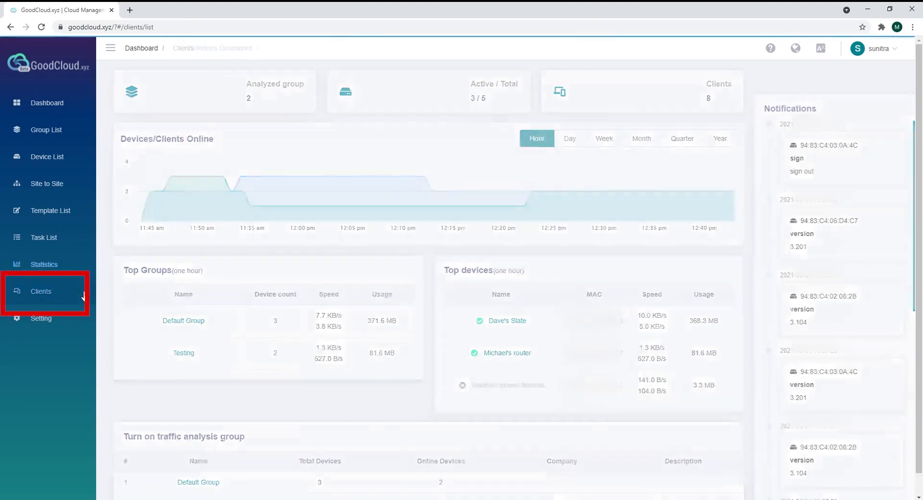
pyautogui.click(40, 290)
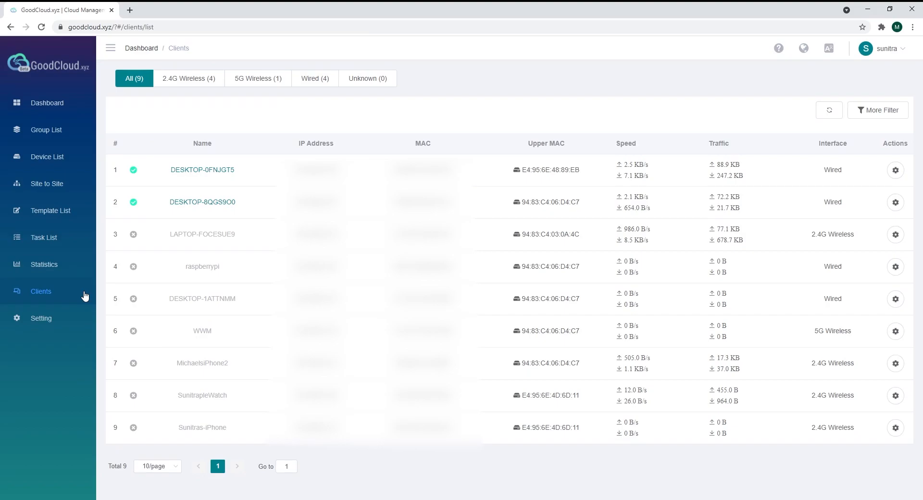
pyautogui.click(40, 318)
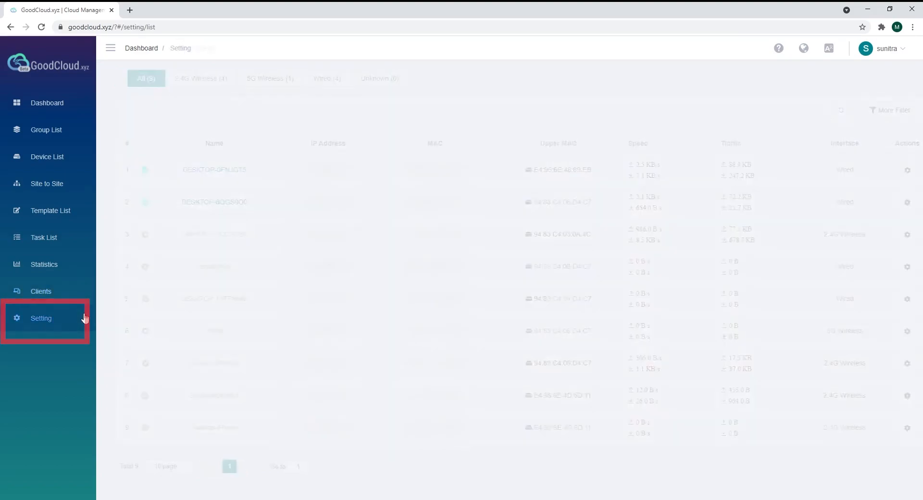
# Step: In Settings, view the alarm rules, then the empty SSL certificate list
pyautogui.click(40, 317)
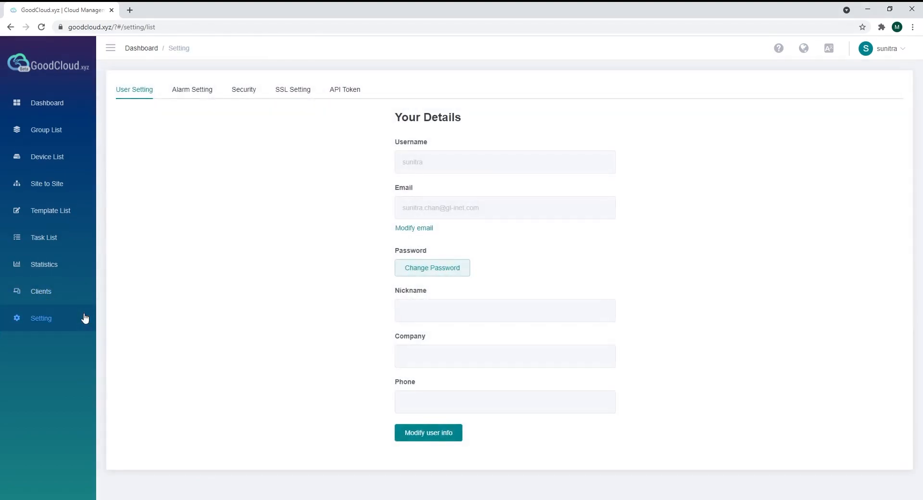
pyautogui.click(192, 89)
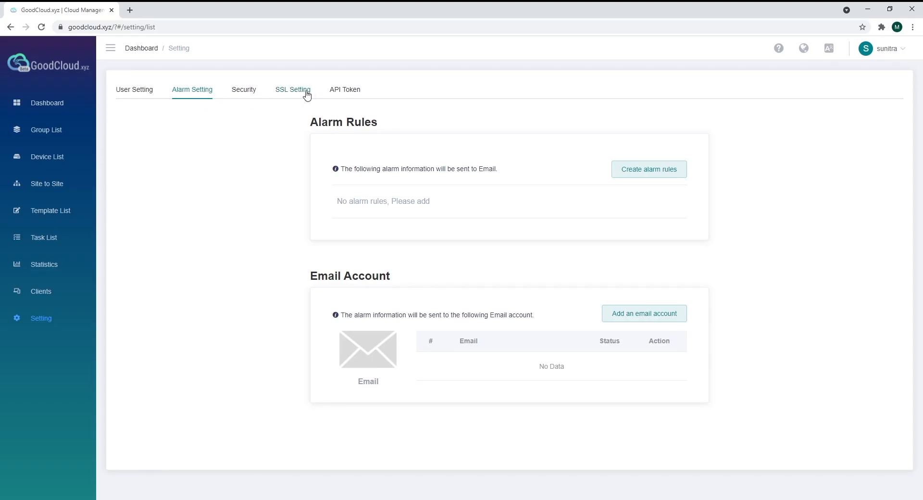
pyautogui.click(293, 90)
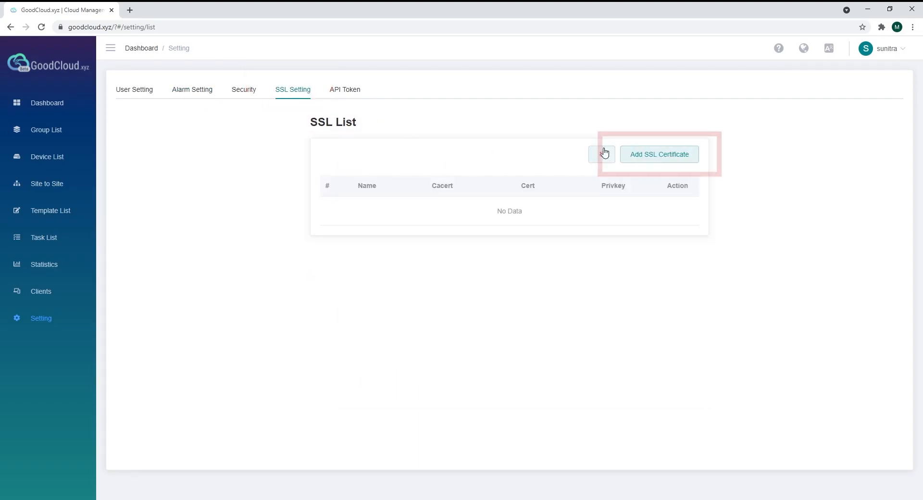
pyautogui.click(658, 155)
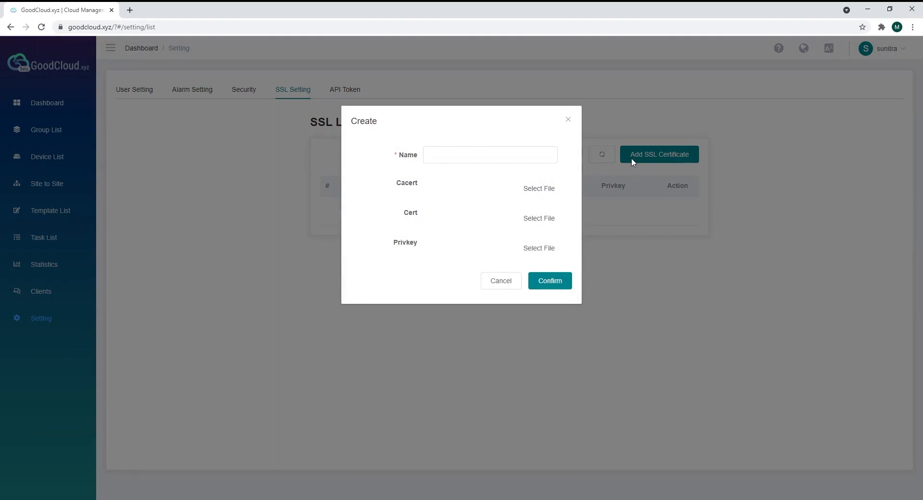
pyautogui.click(489, 155)
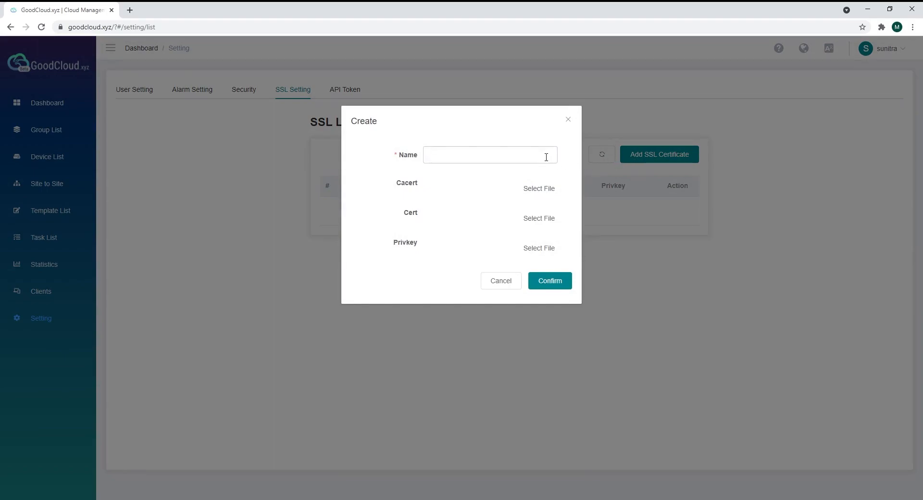
pyautogui.click(500, 280)
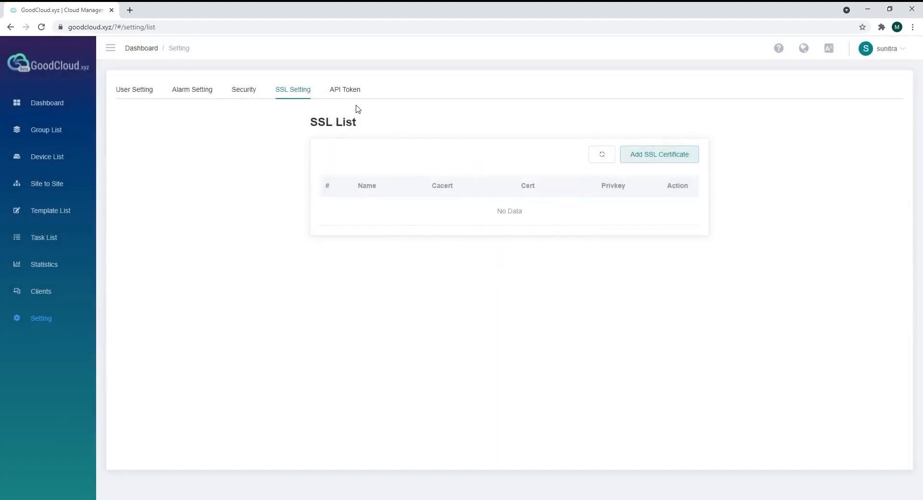
# Step: Create an API token named 'Test 3' and dismiss its success notice
pyautogui.click(345, 89)
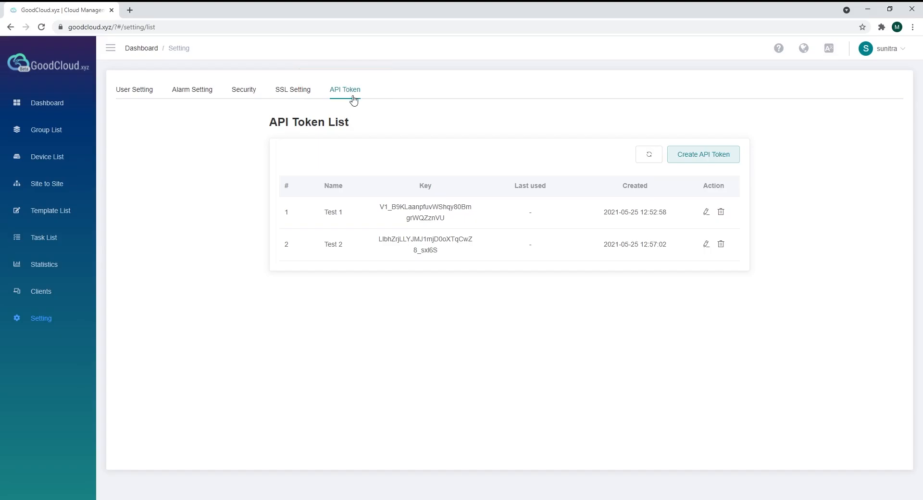
pyautogui.click(702, 154)
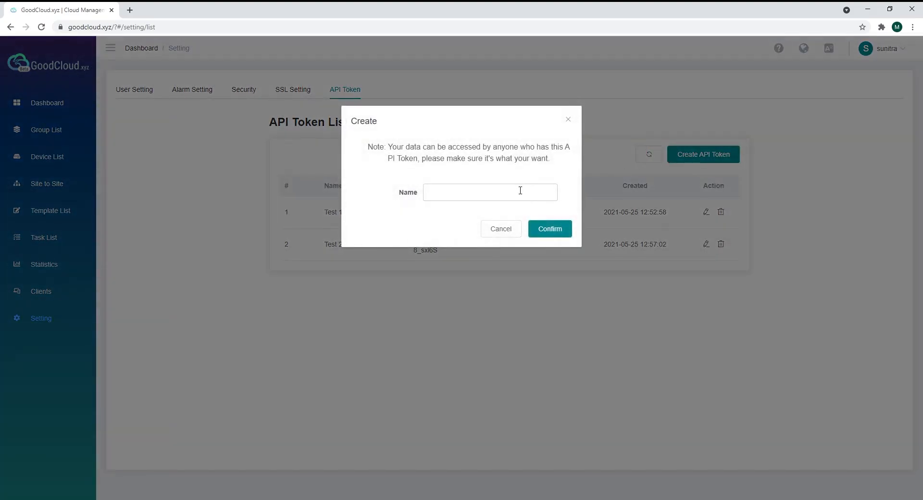
pyautogui.write('Test 3')
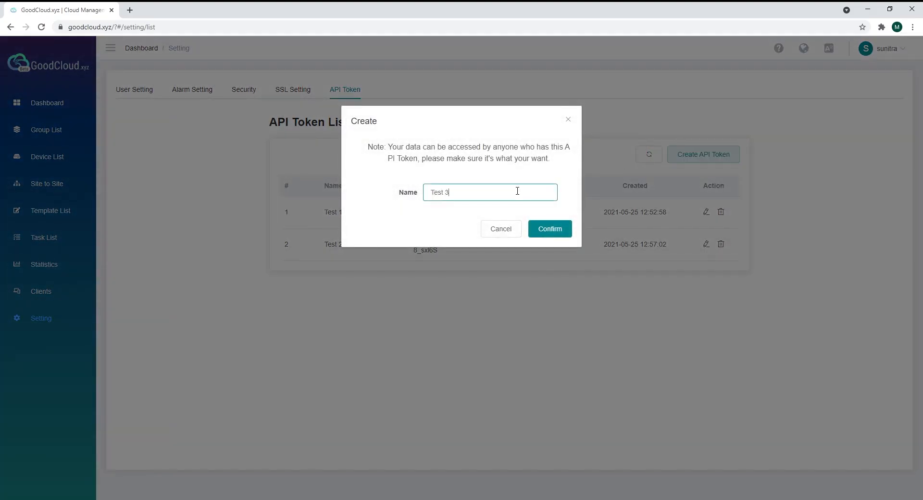
pyautogui.click(548, 228)
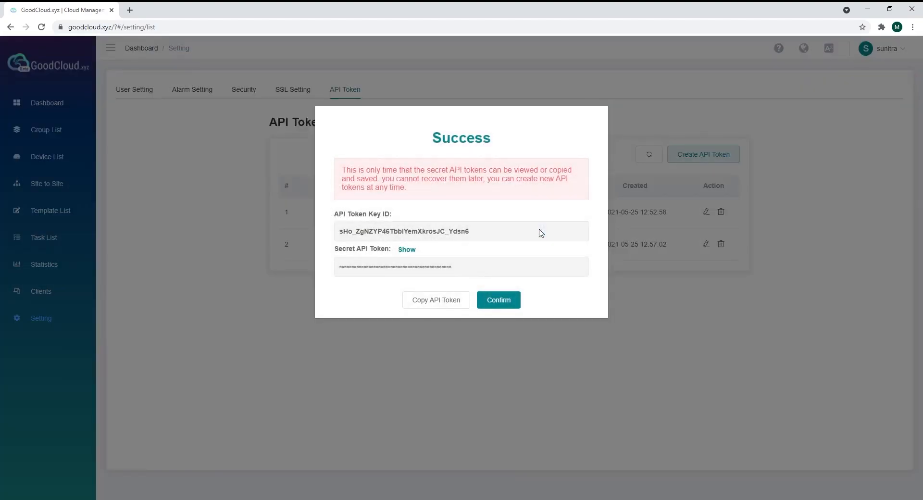
pyautogui.moveTo(531, 247)
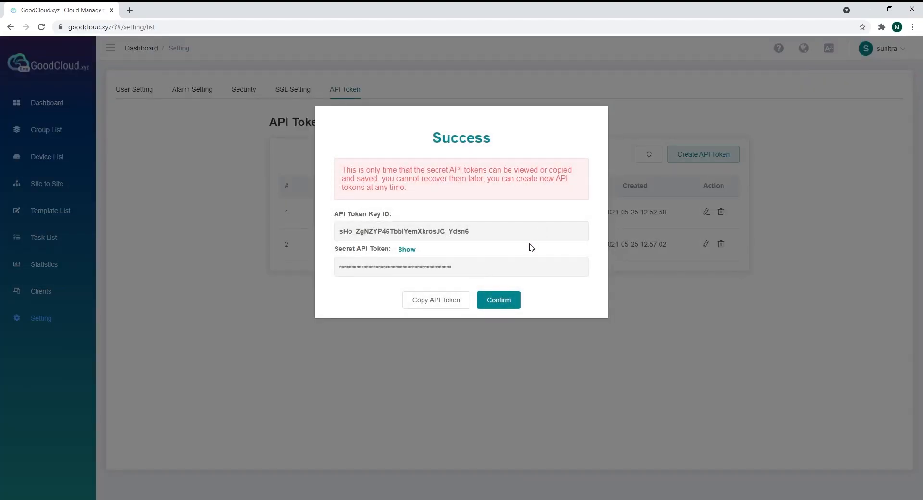
pyautogui.click(497, 300)
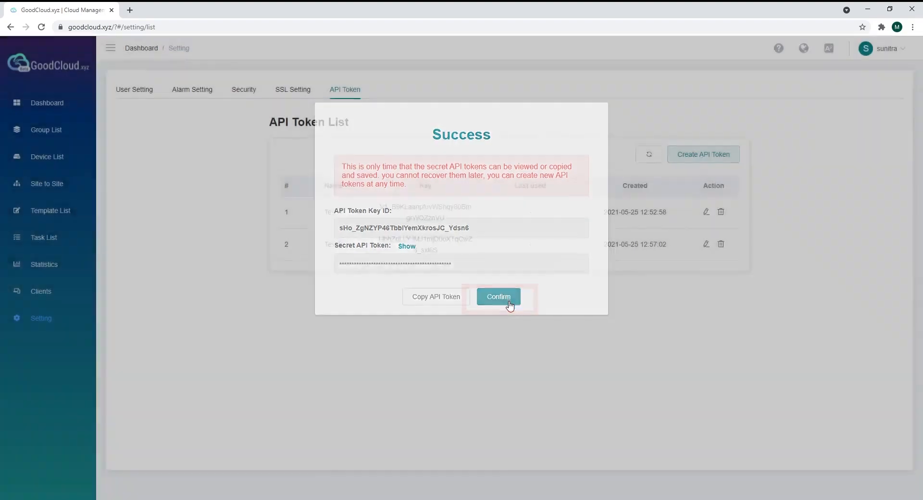
pyautogui.click(498, 296)
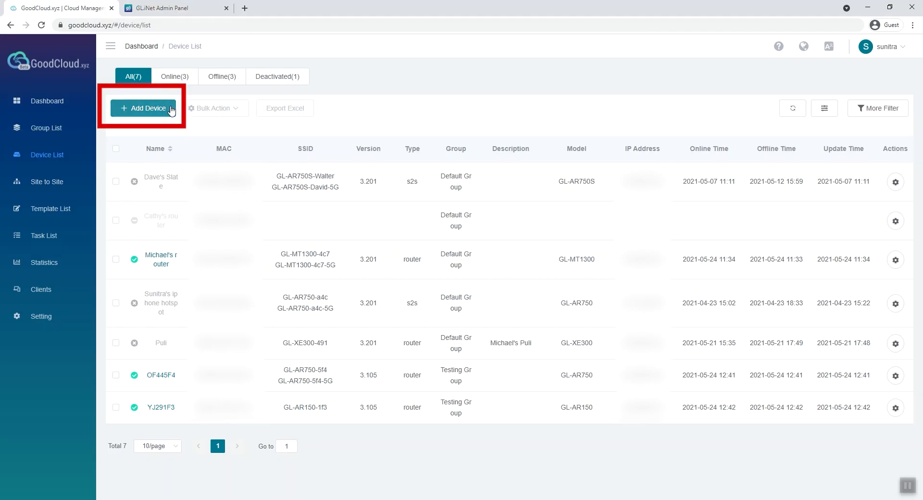
# Step: Add discovered GL-MIFI-d11 as 'Mifi', described 'IoT Gateway with battery', in Testing Group
pyautogui.click(143, 107)
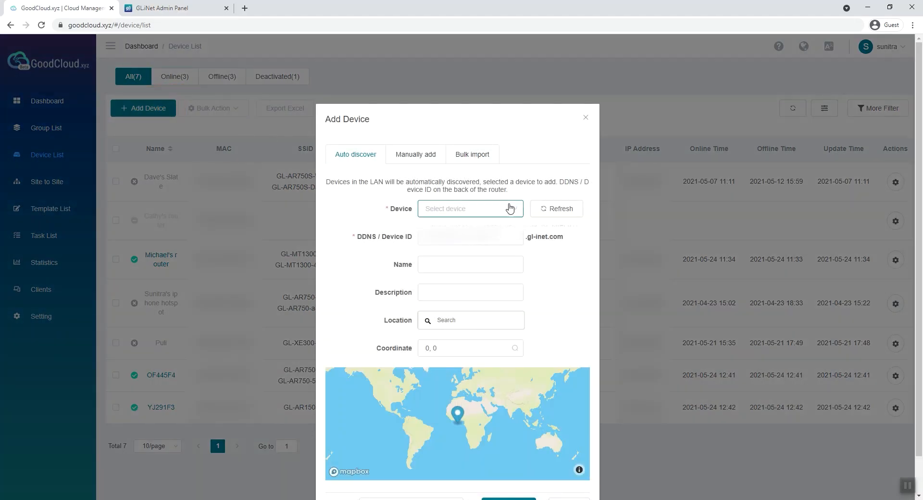
pyautogui.click(469, 208)
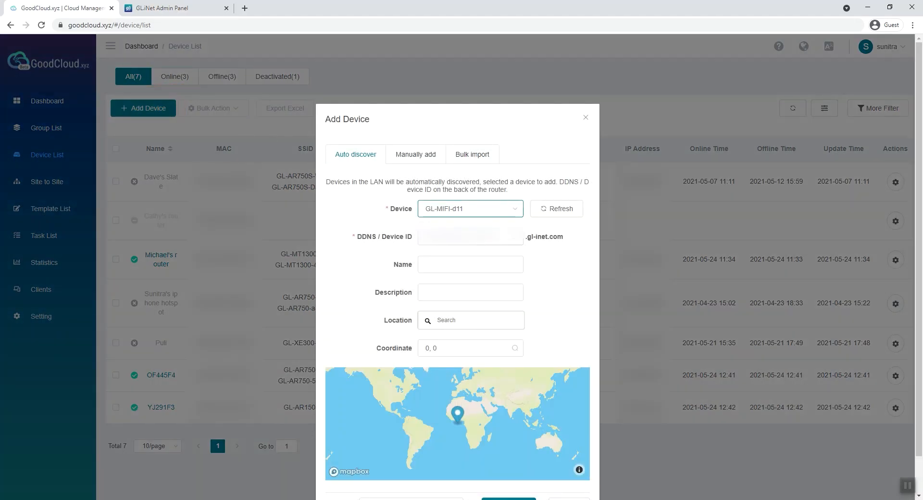
pyautogui.click(470, 236)
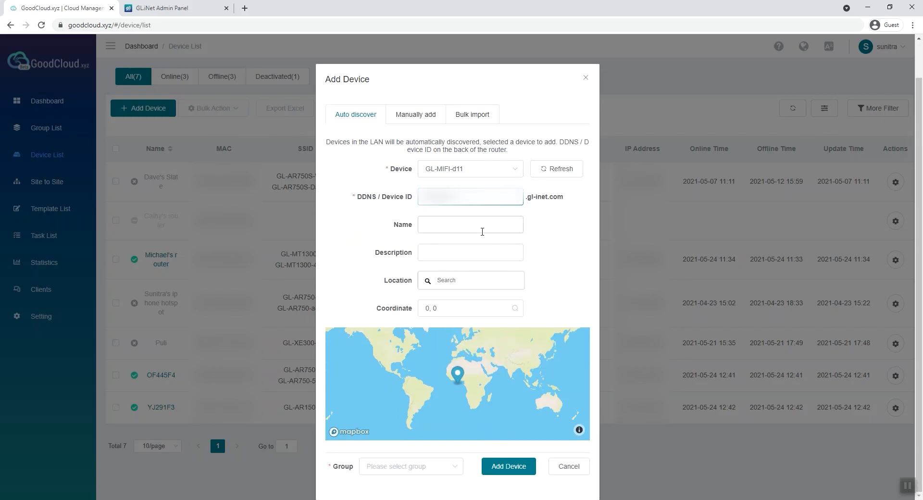
pyautogui.write('Mifi')
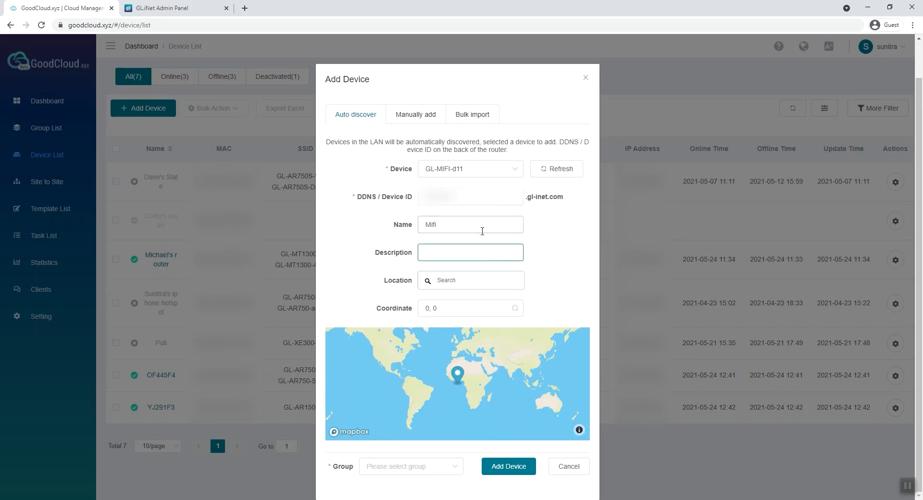
pyautogui.write('IoT Gateway')
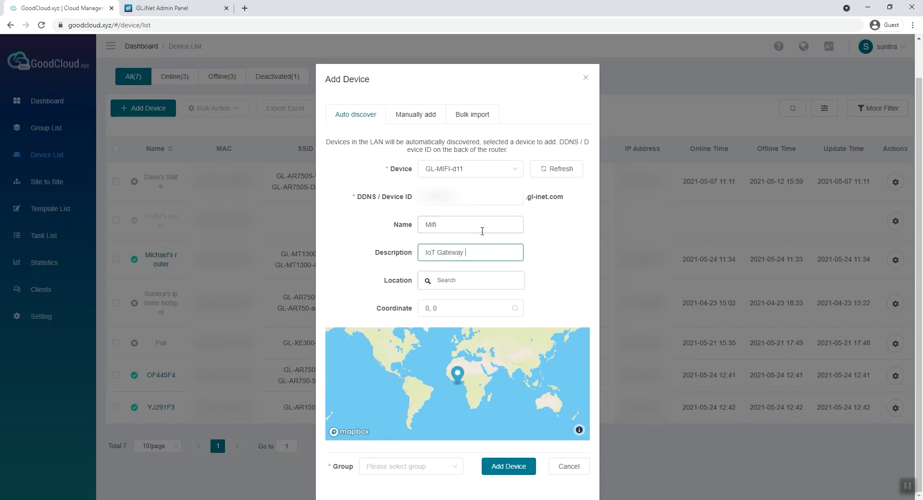
pyautogui.write('with battery')
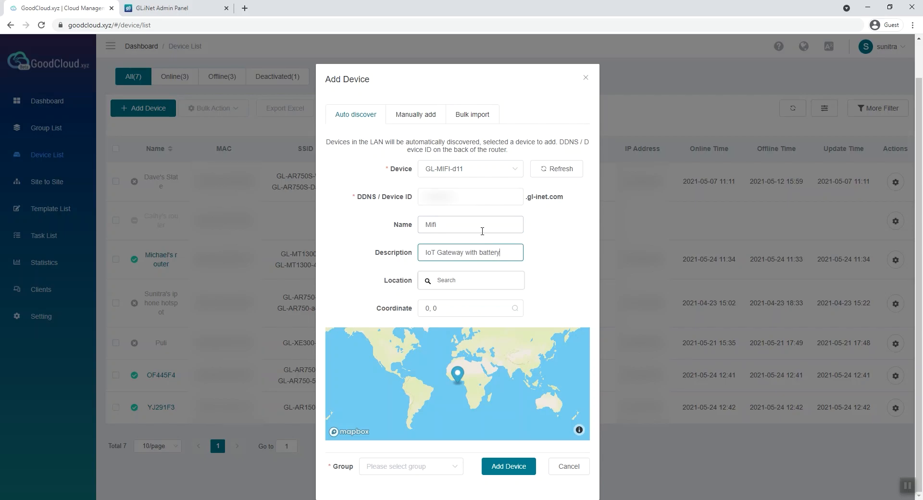
pyautogui.click(410, 466)
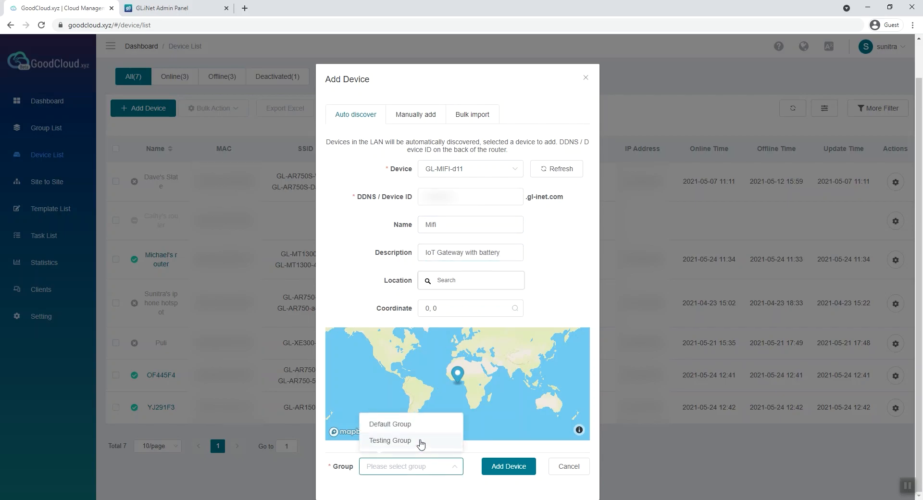
pyautogui.click(390, 440)
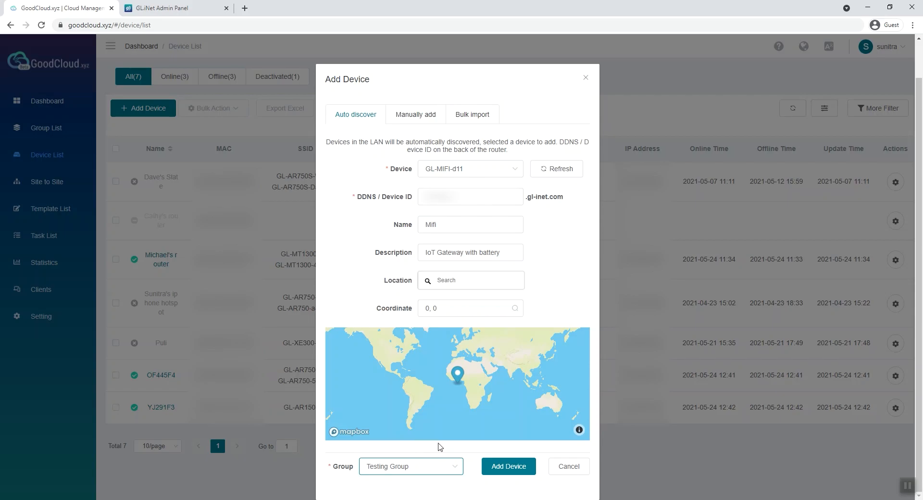
pyautogui.click(508, 466)
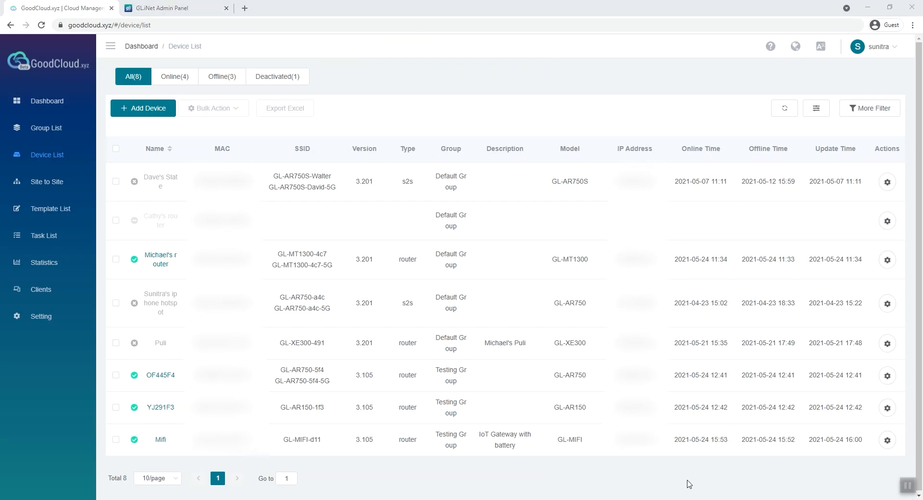
pyautogui.moveTo(66, 114)
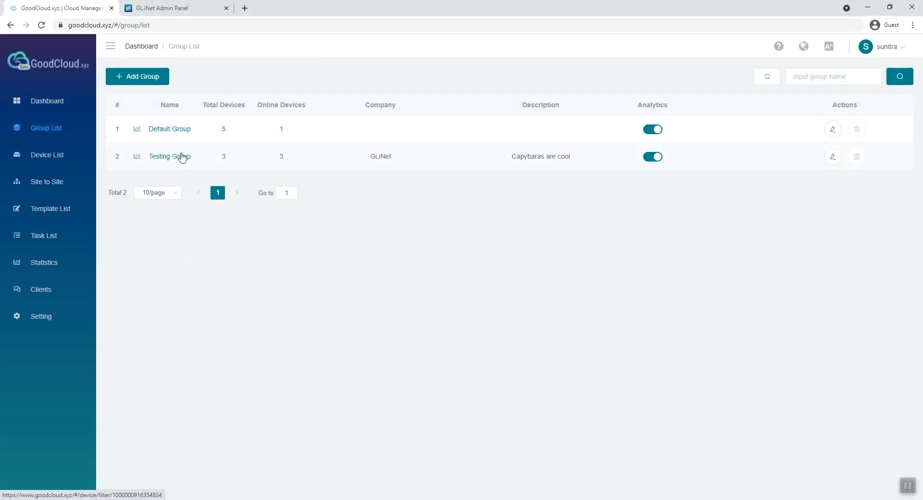
# Step: Select all Testing Group devices and create a bulk firmware upgrade task
pyautogui.click(170, 156)
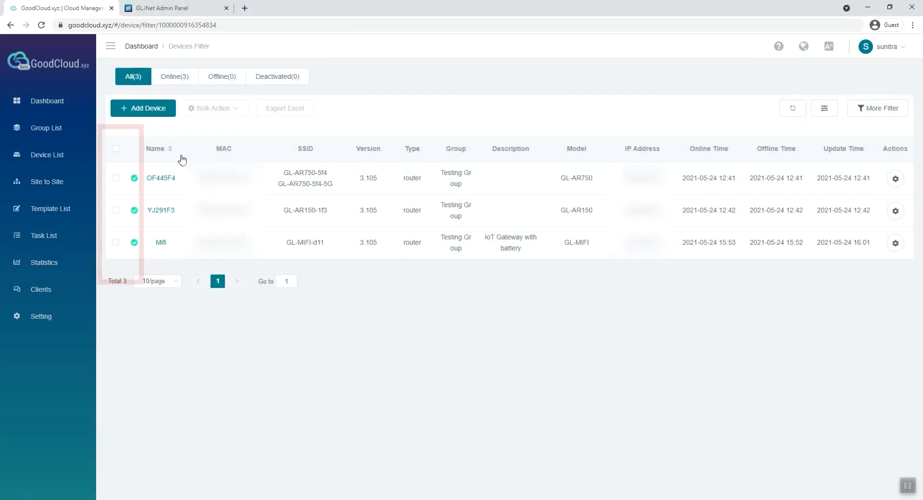
pyautogui.click(115, 148)
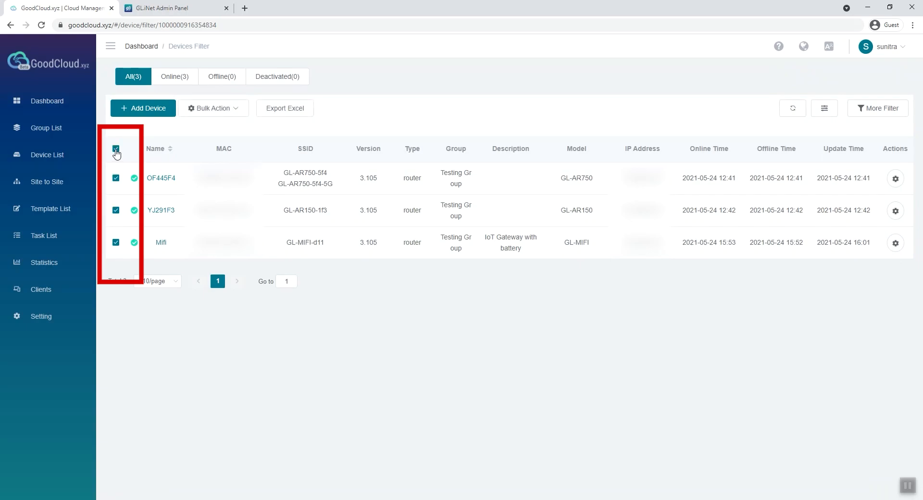
pyautogui.click(213, 108)
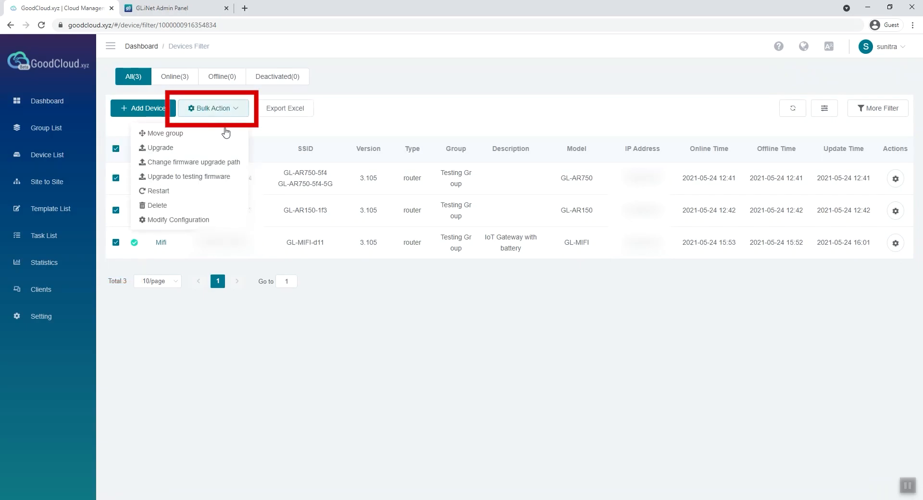
pyautogui.click(159, 148)
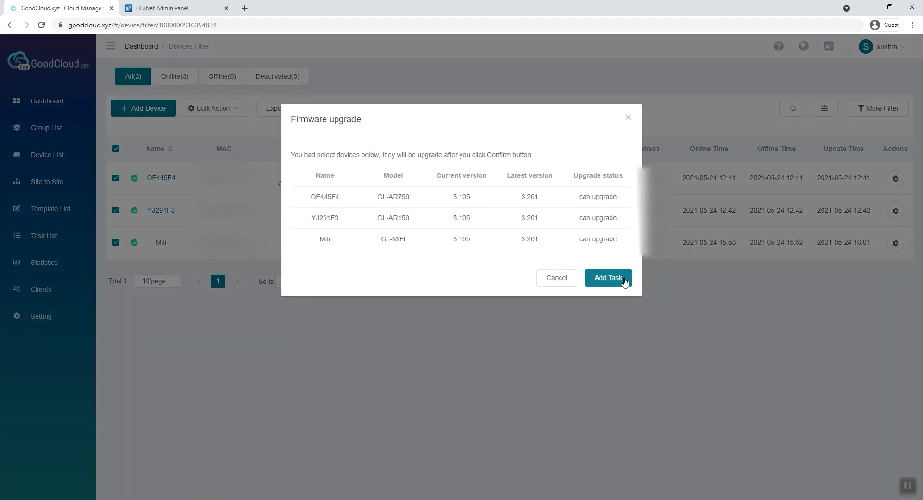
pyautogui.click(607, 277)
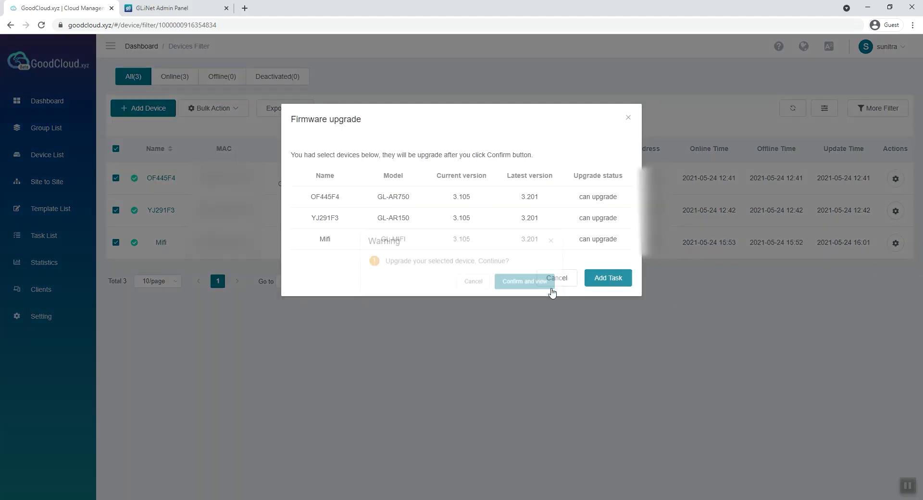
pyautogui.click(523, 280)
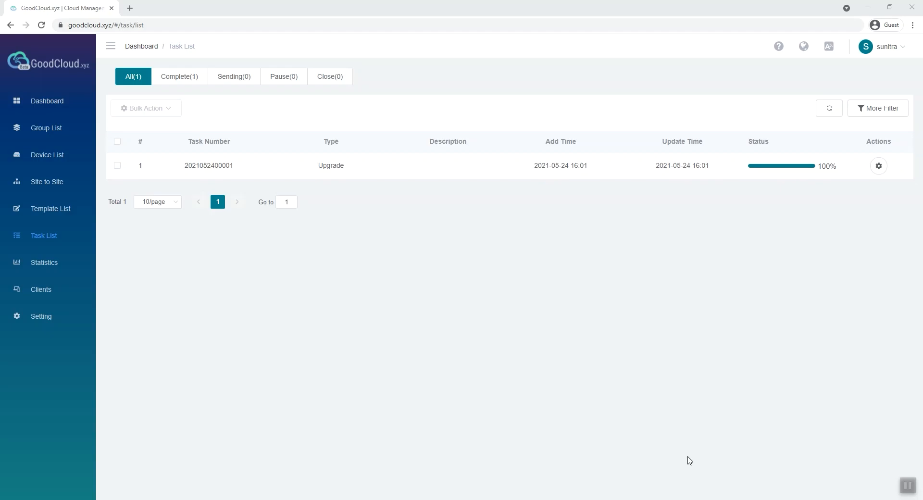
# Step: Check the device list for OF445F4, YJ291F3 and Mifi on firmware 3.201
pyautogui.click(47, 154)
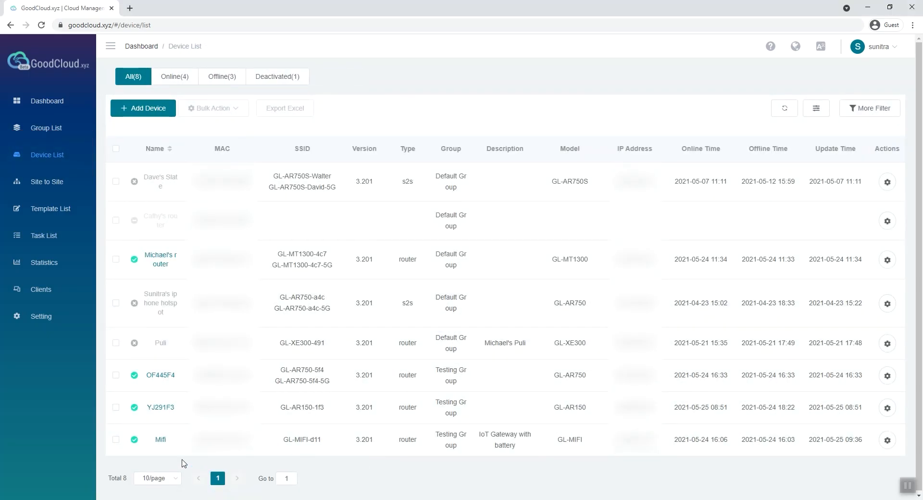
pyautogui.click(160, 440)
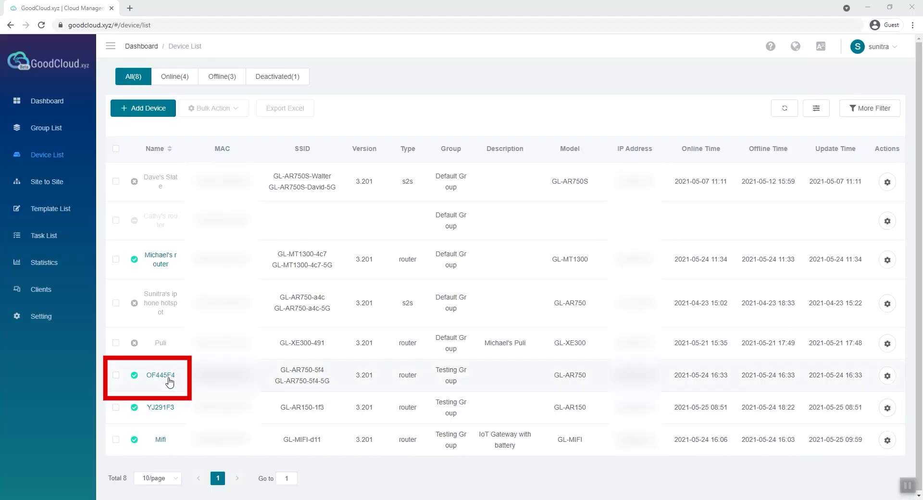
# Step: Open router OF445F4's details and launch its web terminal at the GL-AR750 login prompt
pyautogui.click(160, 376)
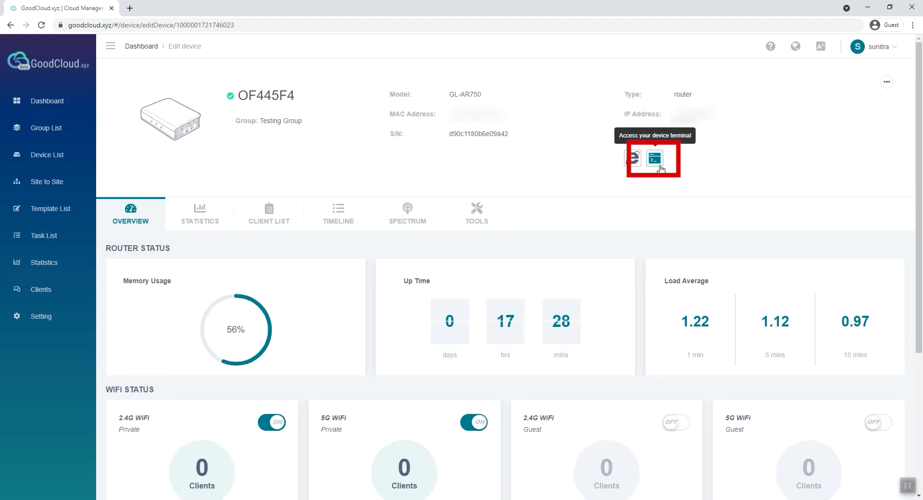
pyautogui.click(653, 159)
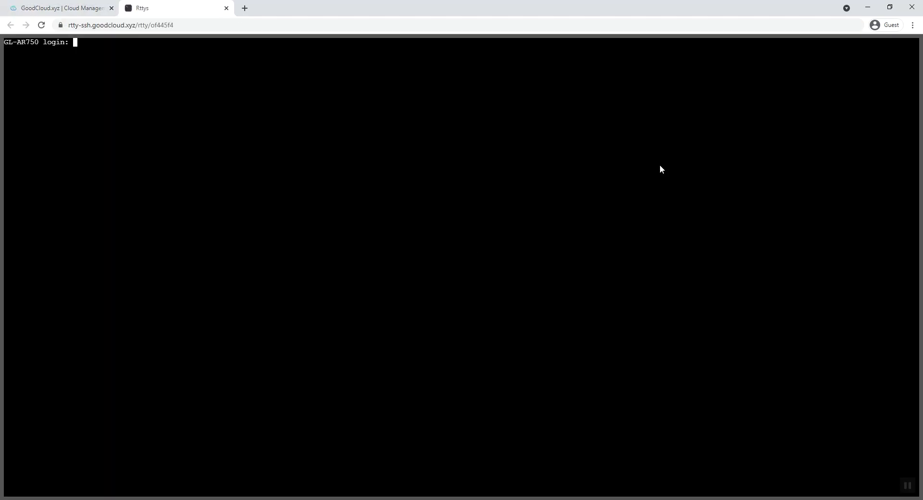
pyautogui.write('root')
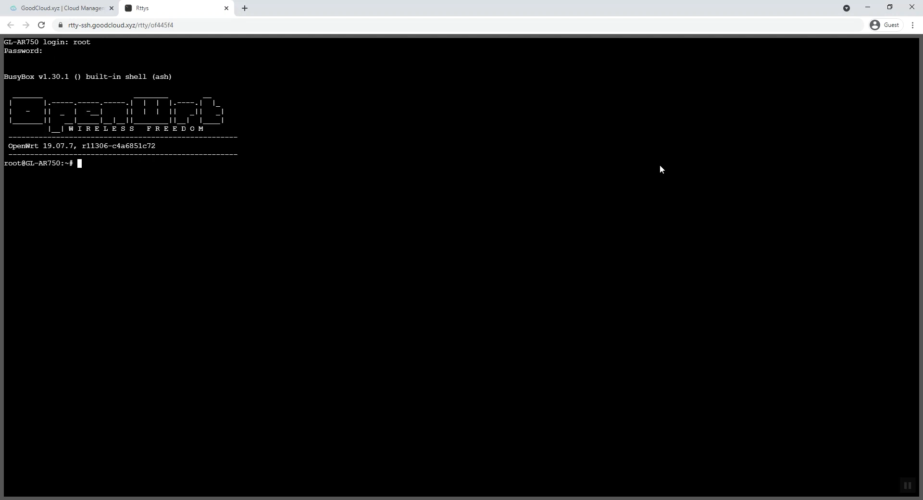
pyautogui.write('ssh pi@')
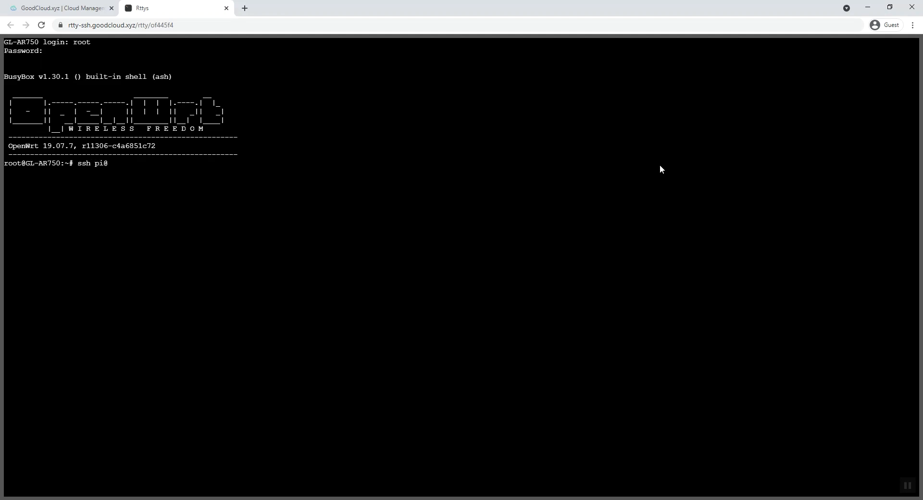
pyautogui.write('192.168.8.')
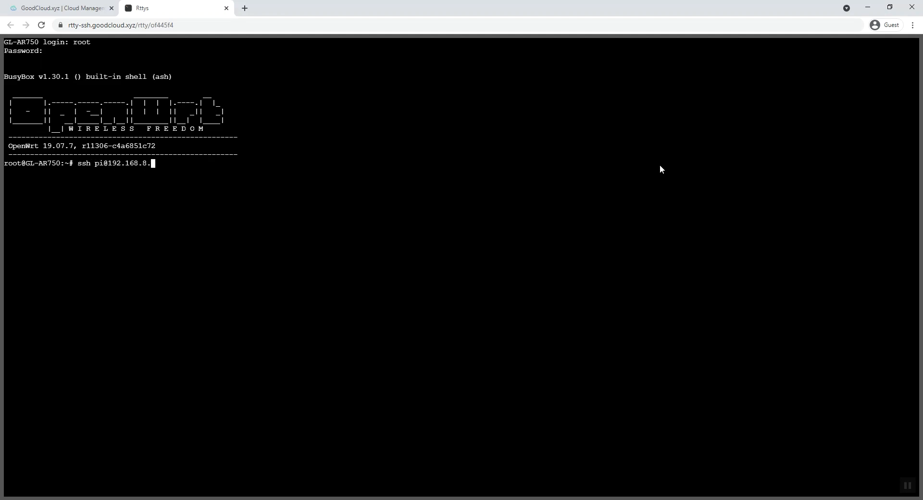